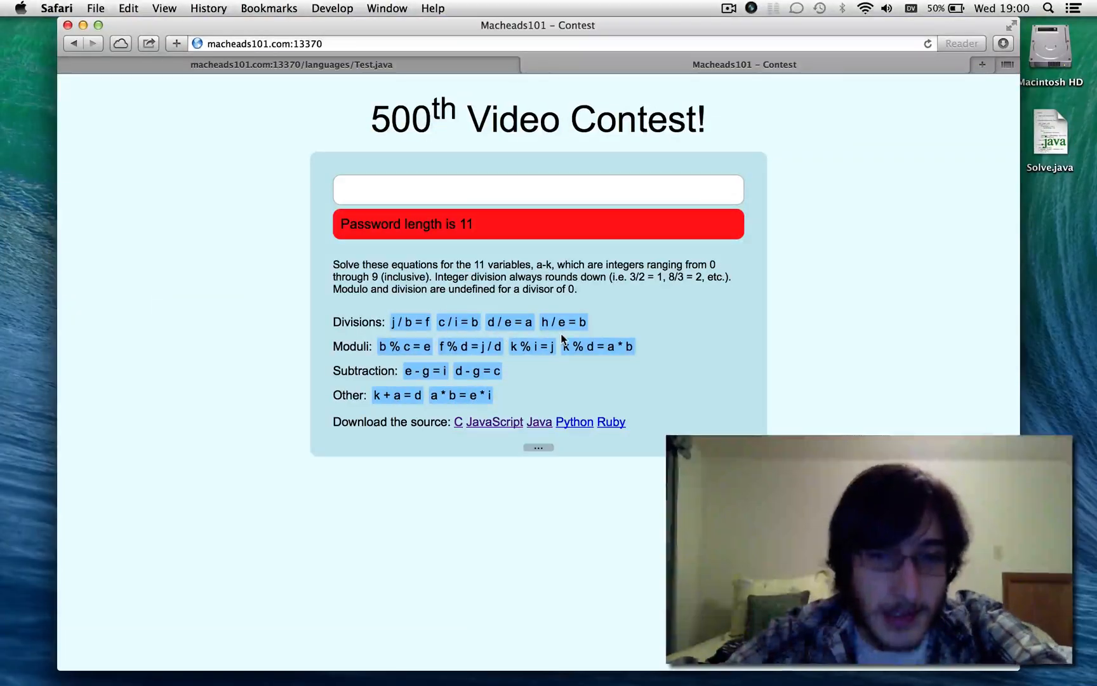
{"action": "mouse_move", "coordinate": [567, 413]}
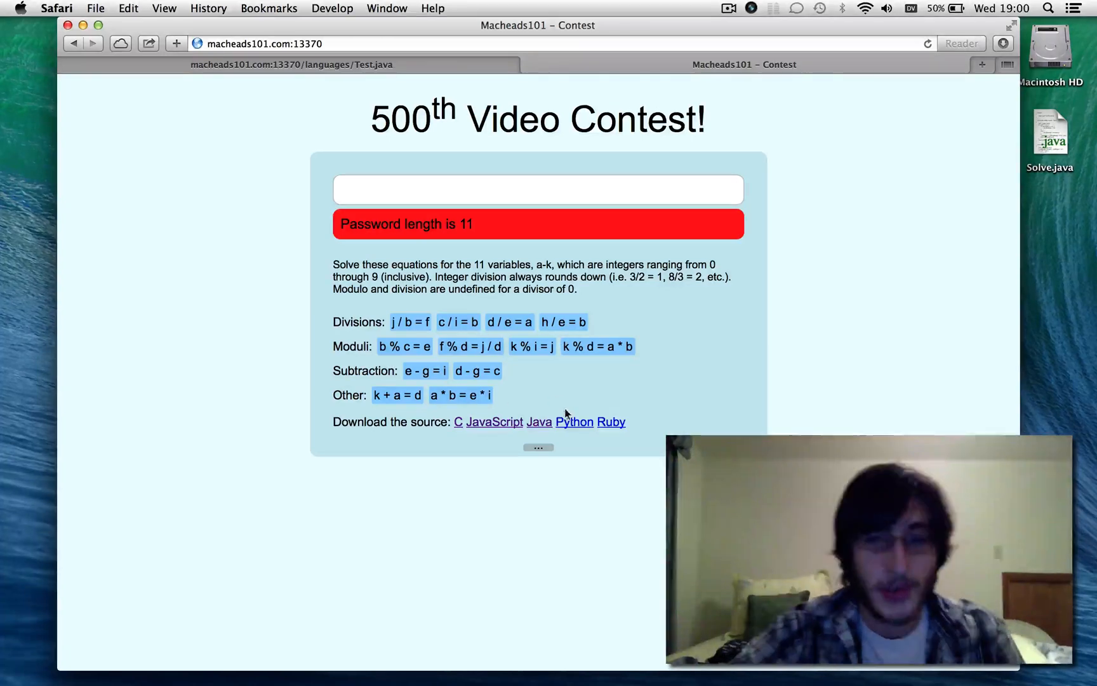
{"action": "mouse_move", "coordinate": [539, 421]}
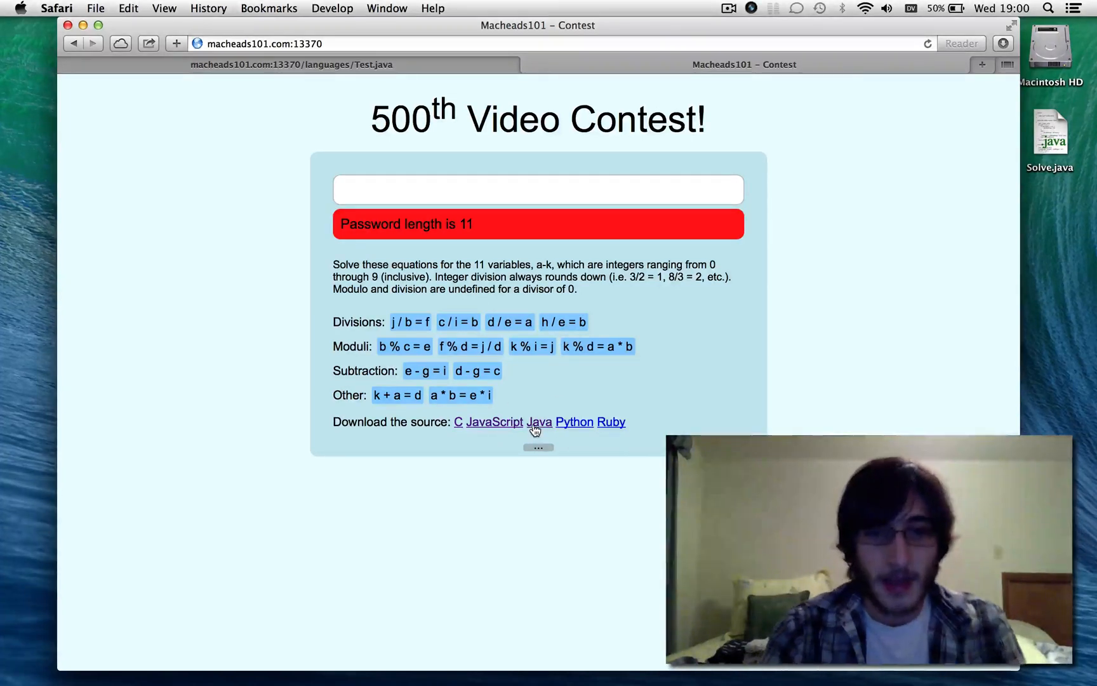
- Open the contest's Java version of Test.java in Safari and scroll through the source
{"action": "left_click", "coordinate": [290, 64]}
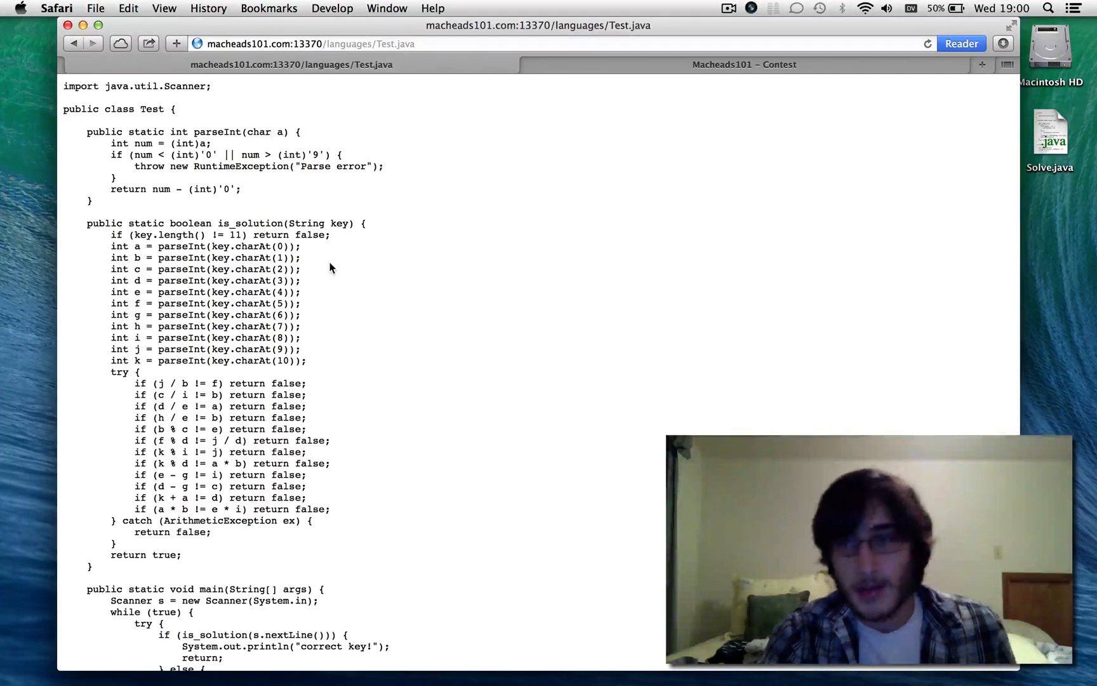
{"action": "mouse_move", "coordinate": [383, 646]}
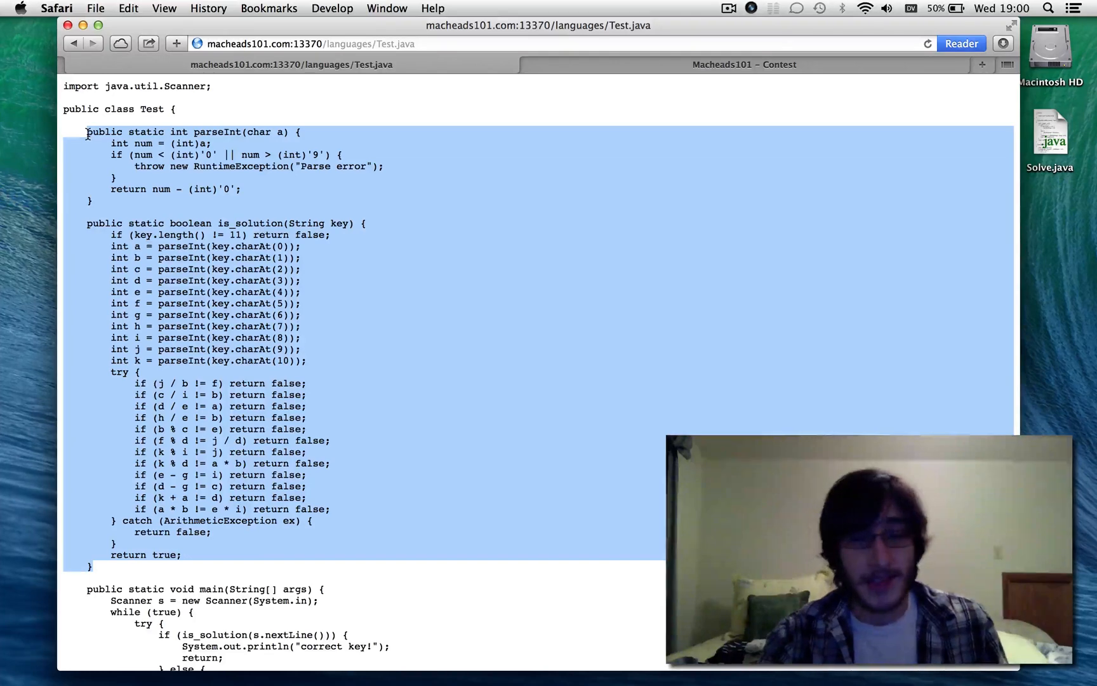
{"action": "scroll", "scroll_direction": "down", "scroll_amount": 3}
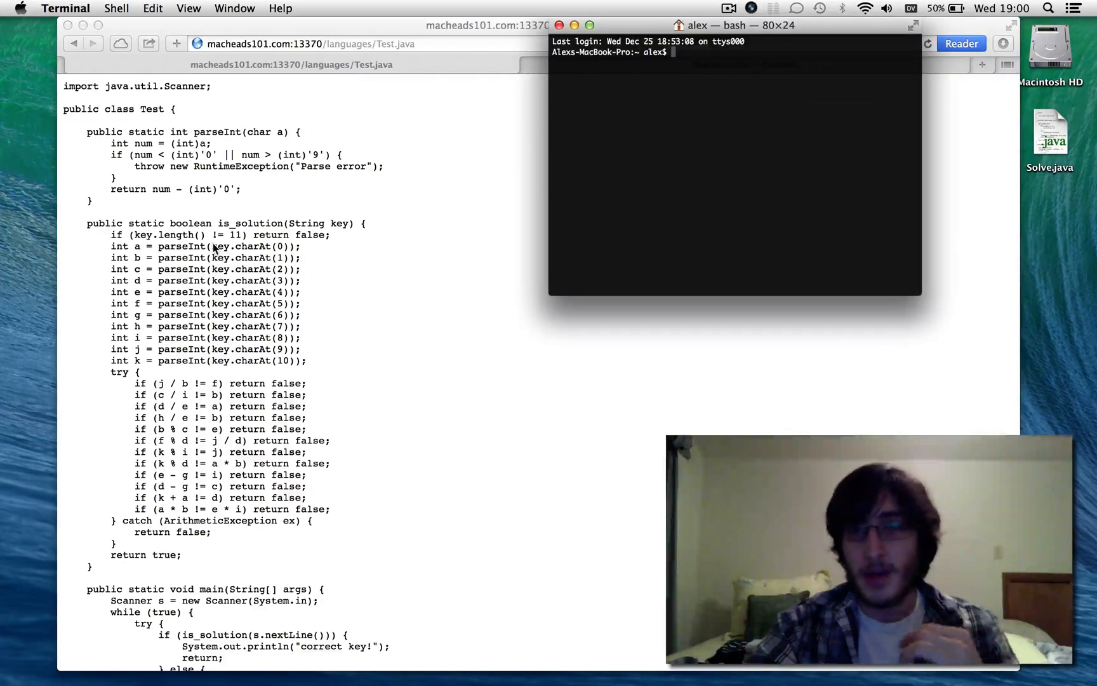
- Change to the Desktop folder and open Solve.java in TextMate with mate
{"action": "type", "text": "cd Desktop/"}
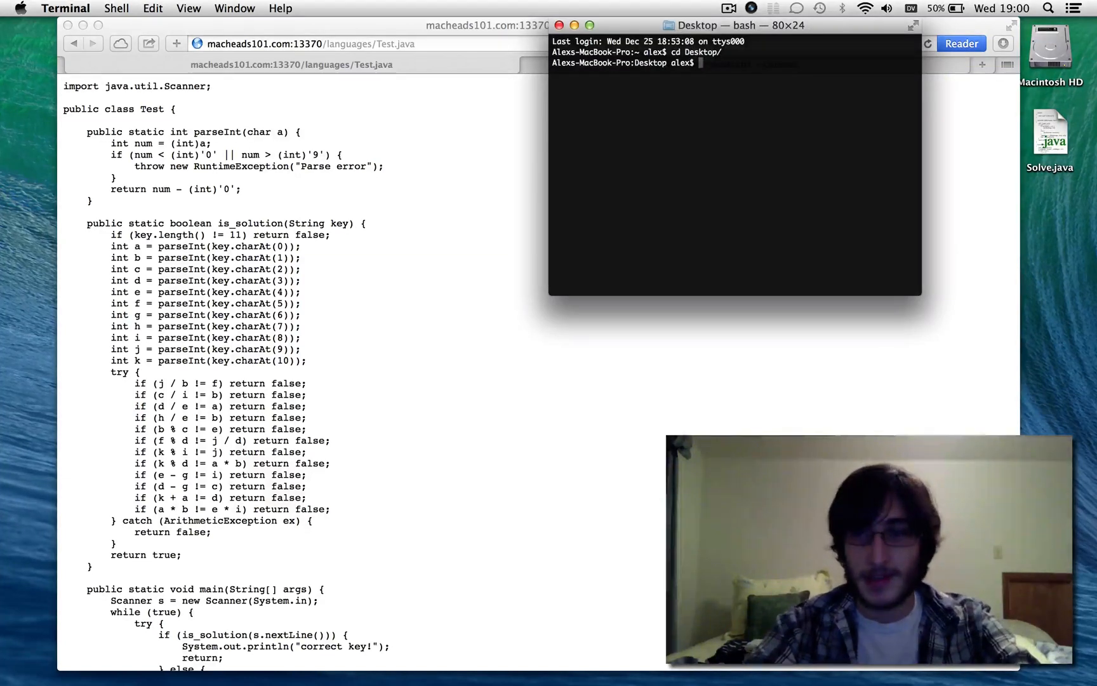
{"action": "type", "text": "mate Solve.java"}
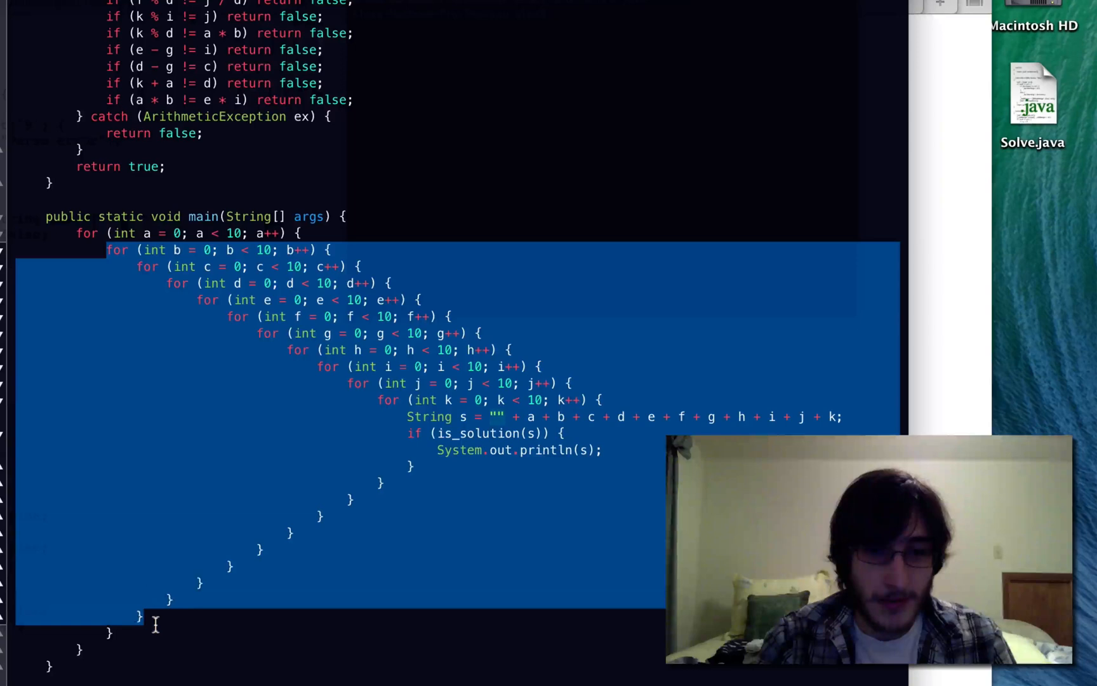
- Deselect the nested loops and place the caret after the e loop's opening line
{"action": "left_click", "coordinate": [167, 300]}
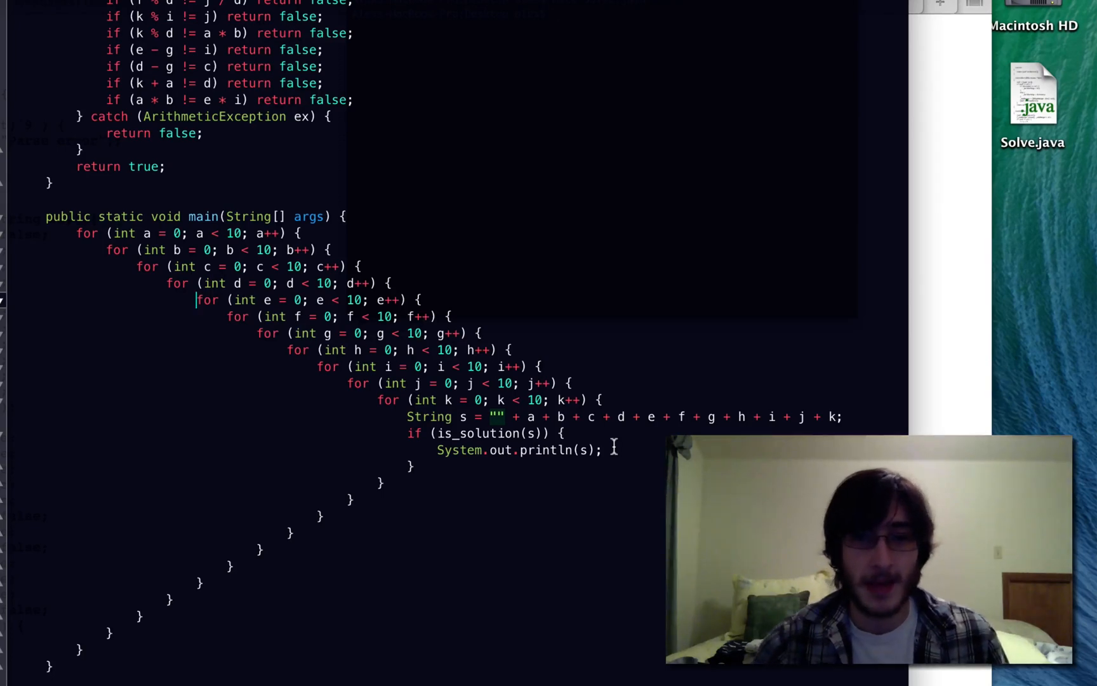
{"action": "mouse_move", "coordinate": [582, 525]}
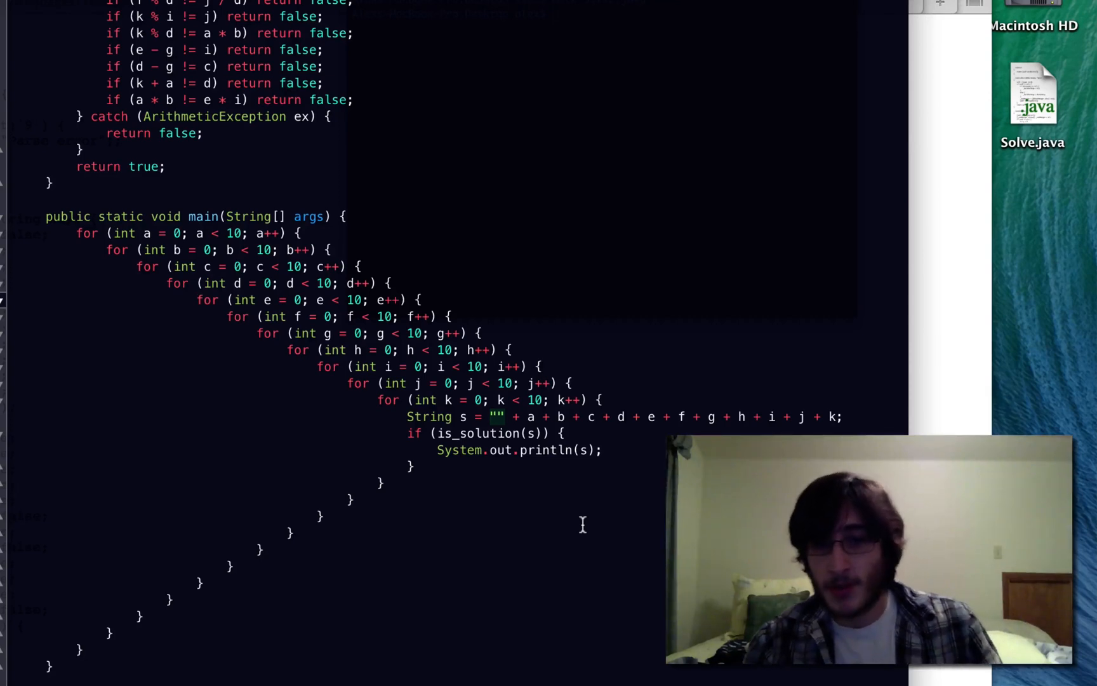
{"action": "left_click", "coordinate": [198, 299]}
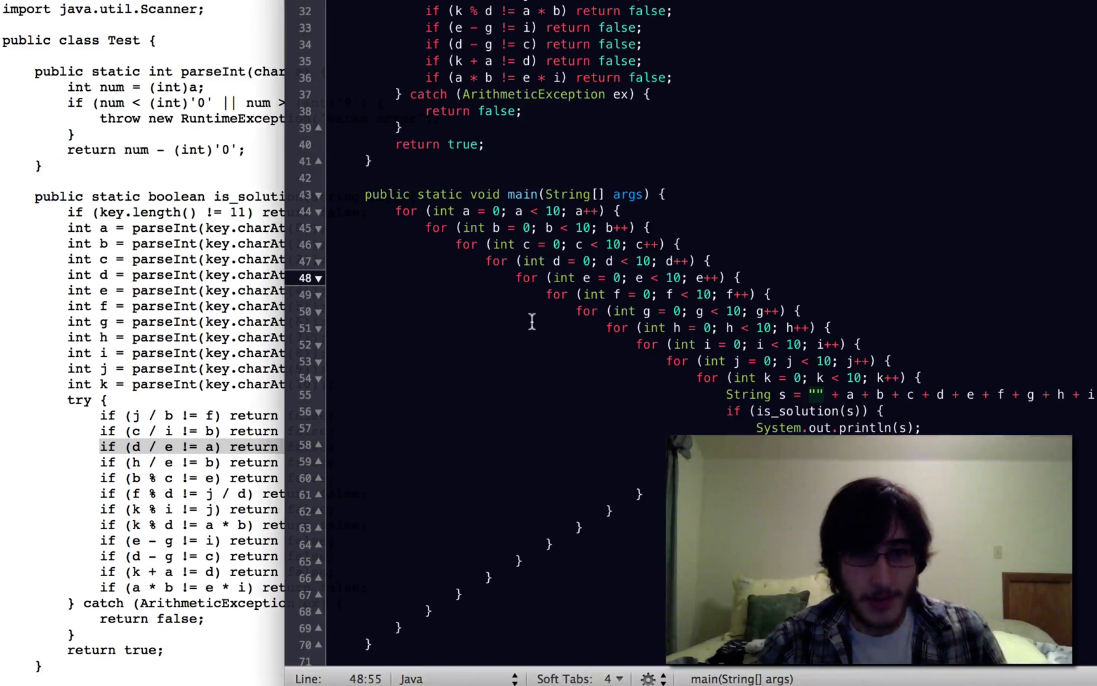
- Add the check 'if (d / e != a) continue;' inside the e loop
{"action": "scroll", "scroll_direction": "up", "scroll_amount": 3}
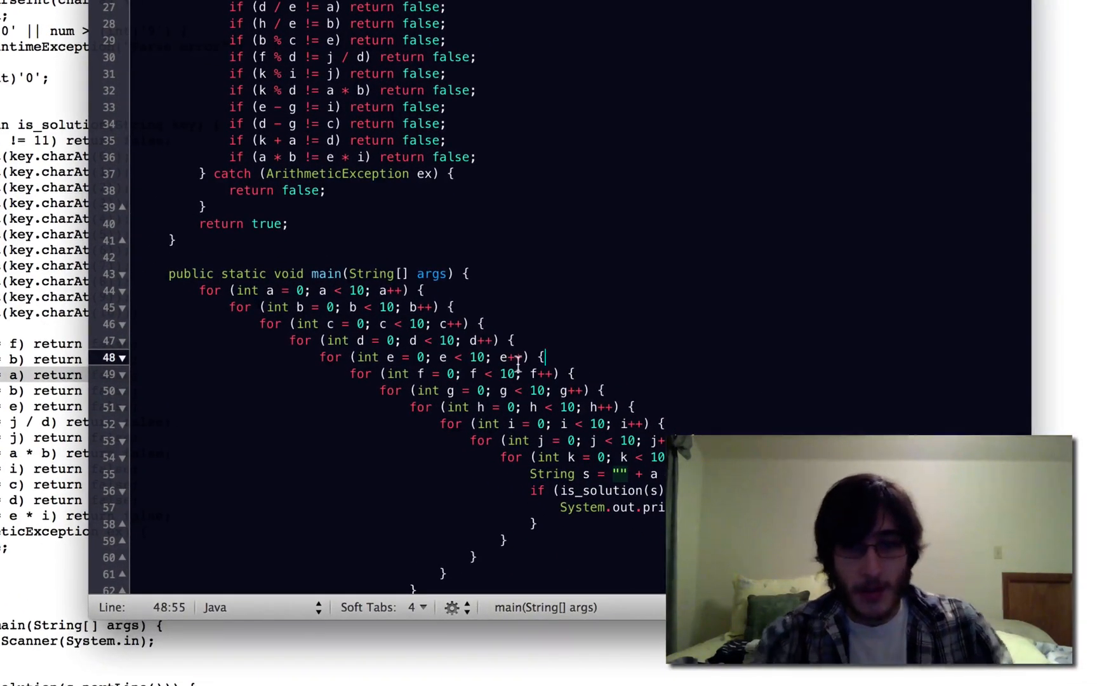
{"action": "type", "text": "if ("}
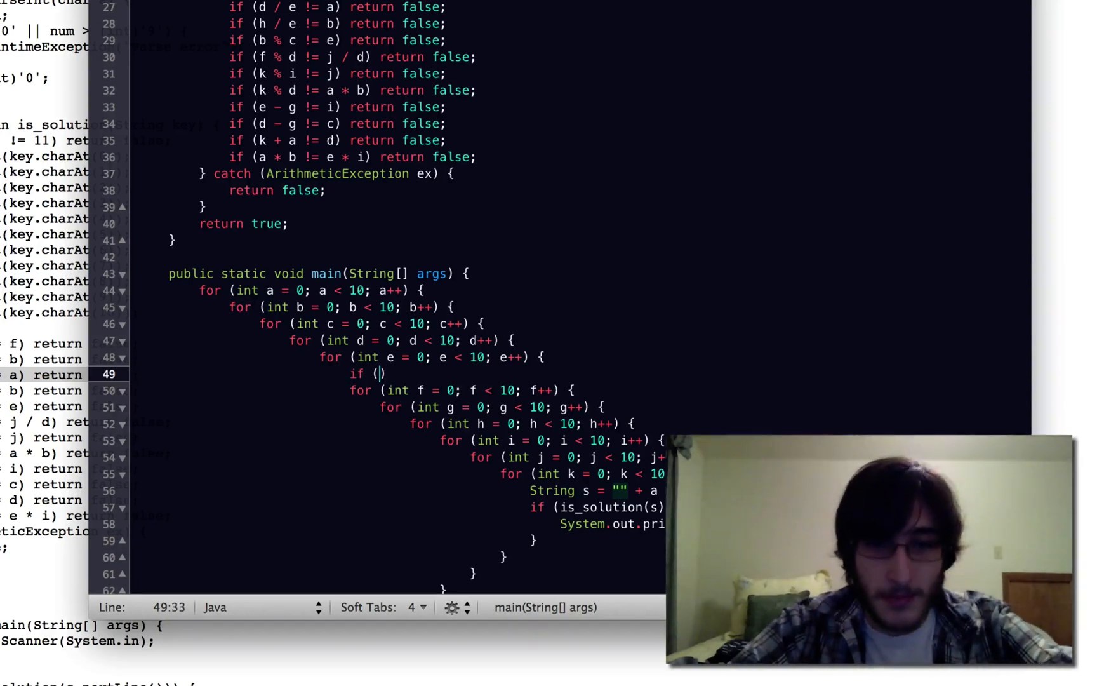
{"action": "type", "text": "d / e != a"}
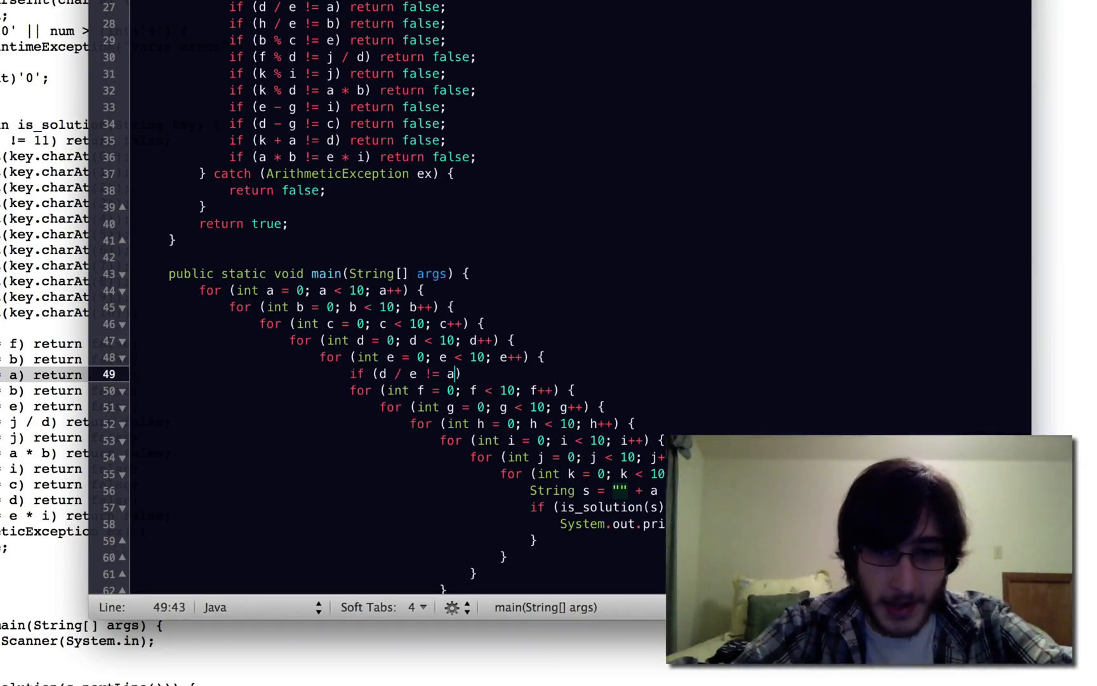
{"action": "type", "text": "continue;"}
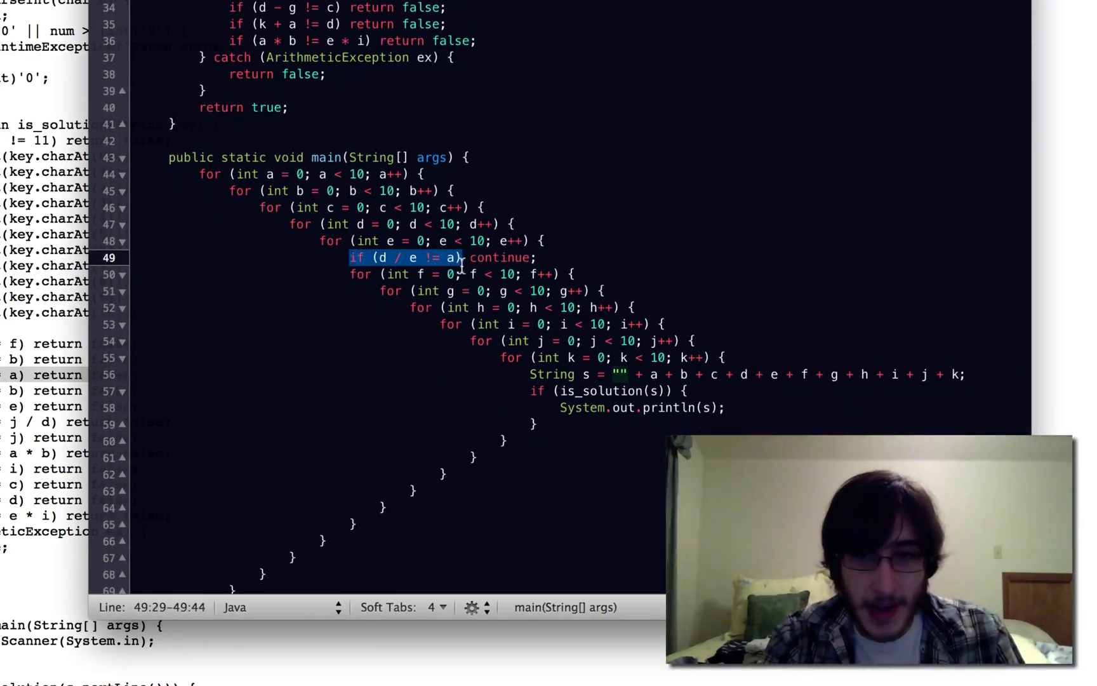
- Add 'if (b % c != e) continue;' on the line after the first check
{"action": "double_click", "coordinate": [499, 258]}
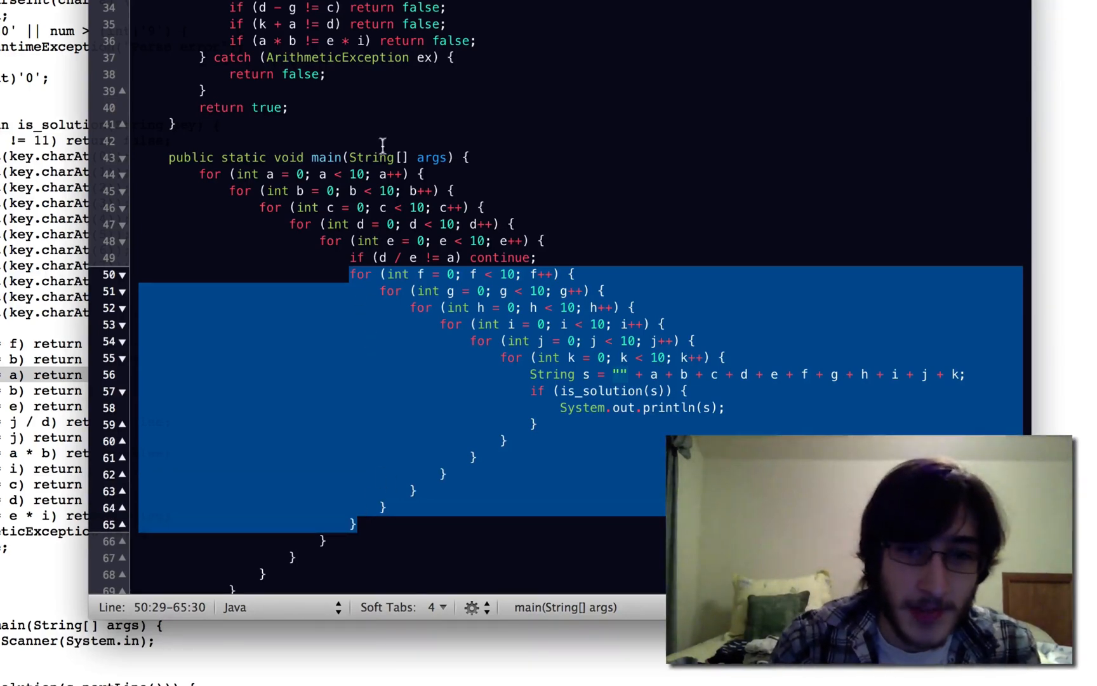
{"action": "left_click", "coordinate": [347, 257]}
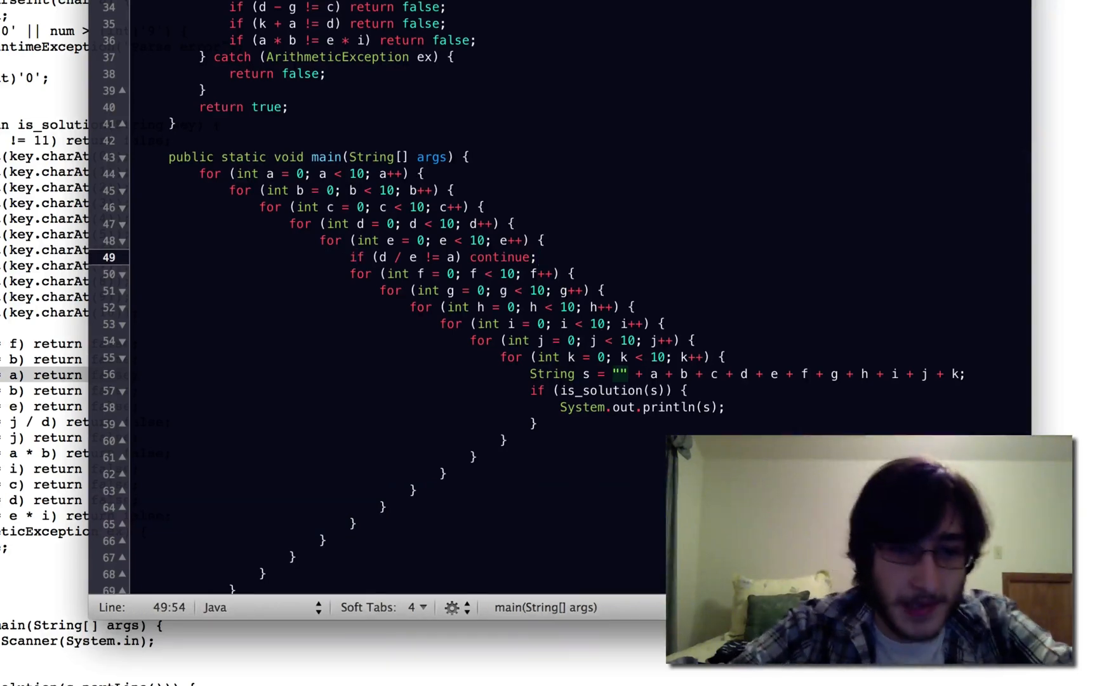
{"action": "type", "text": "if"}
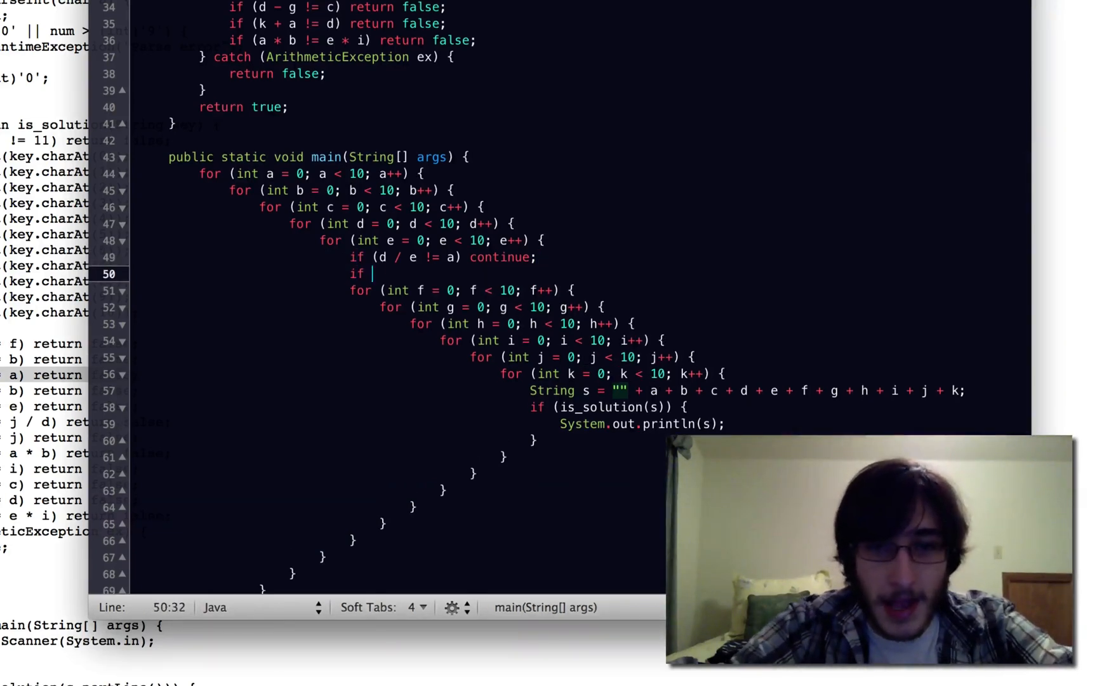
{"action": "type", "text": "()"}
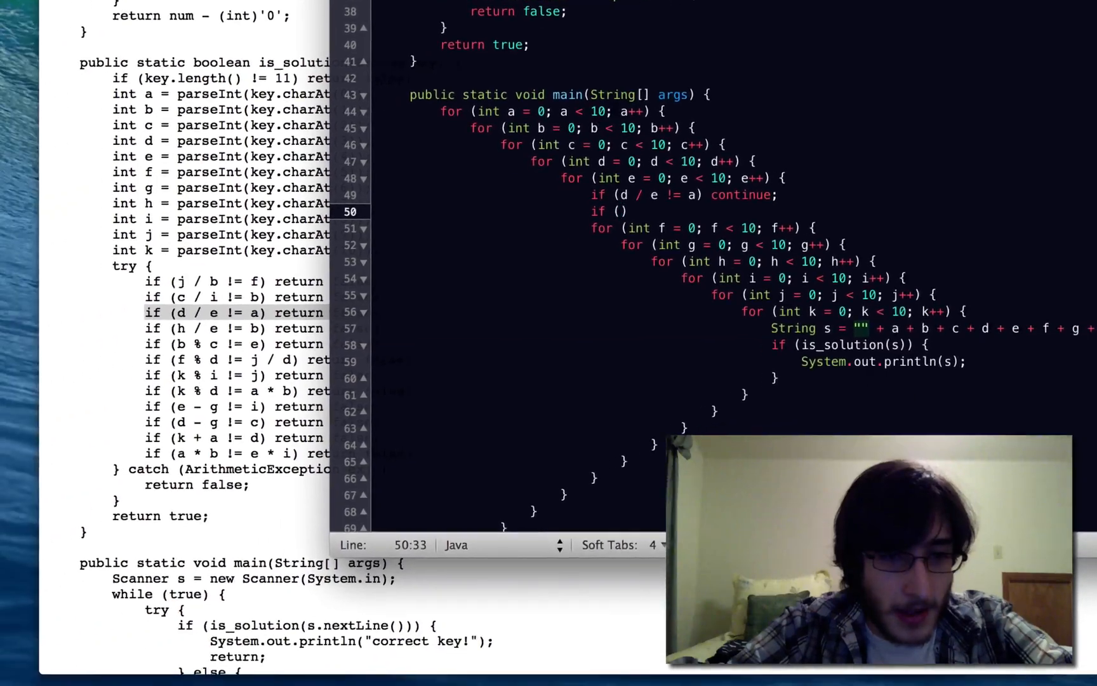
{"action": "type", "text": "b % c !="}
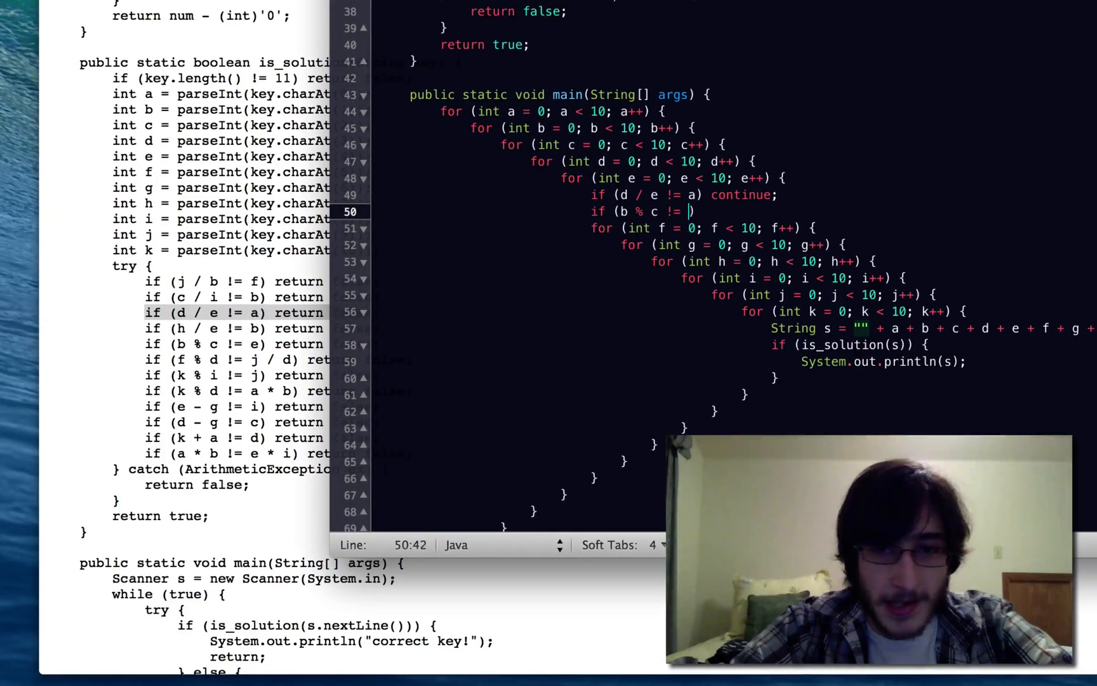
{"action": "type", "text": "e) continue;"}
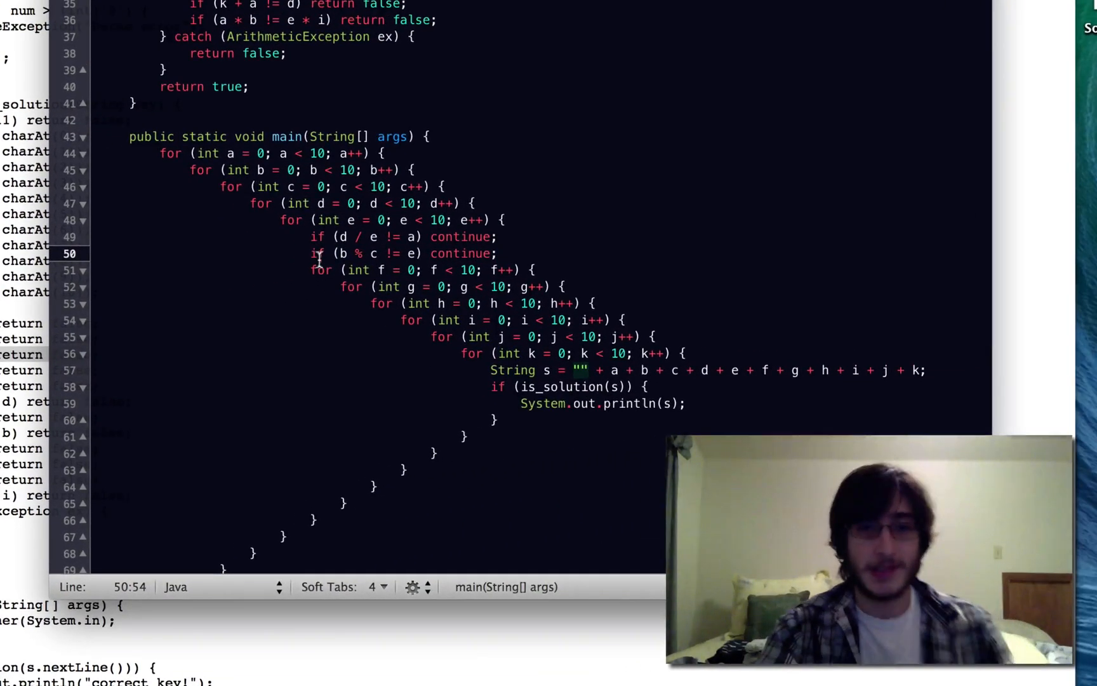
{"action": "mouse_move", "coordinate": [311, 253]}
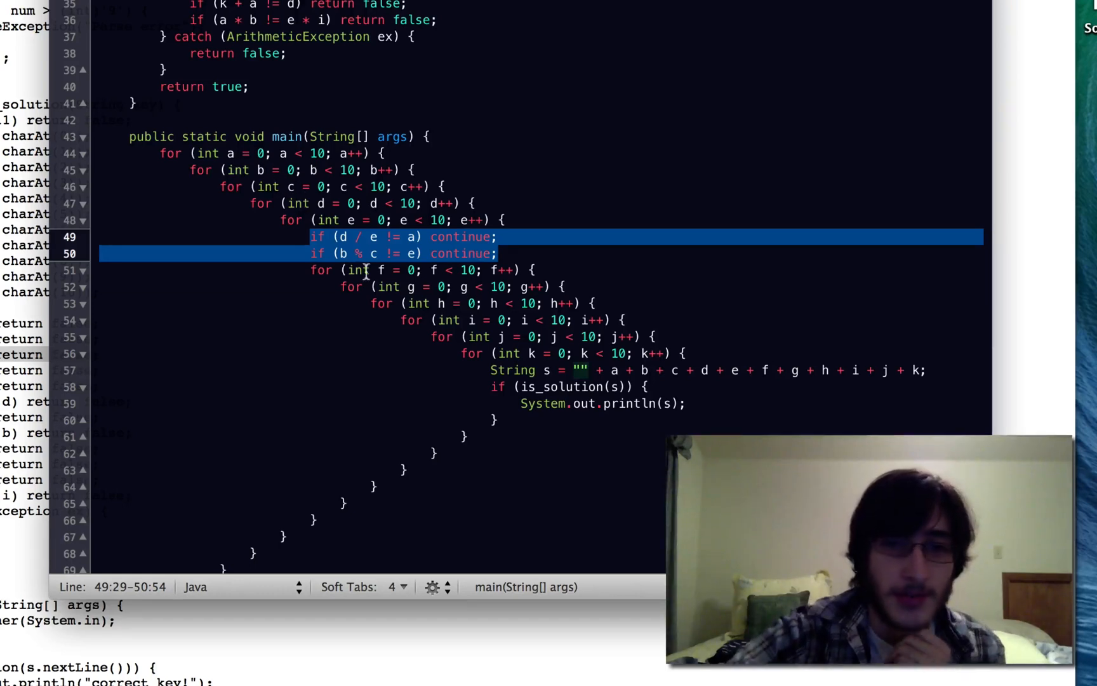
{"action": "mouse_move", "coordinate": [420, 321]}
{"action": "type", "text": "1"}
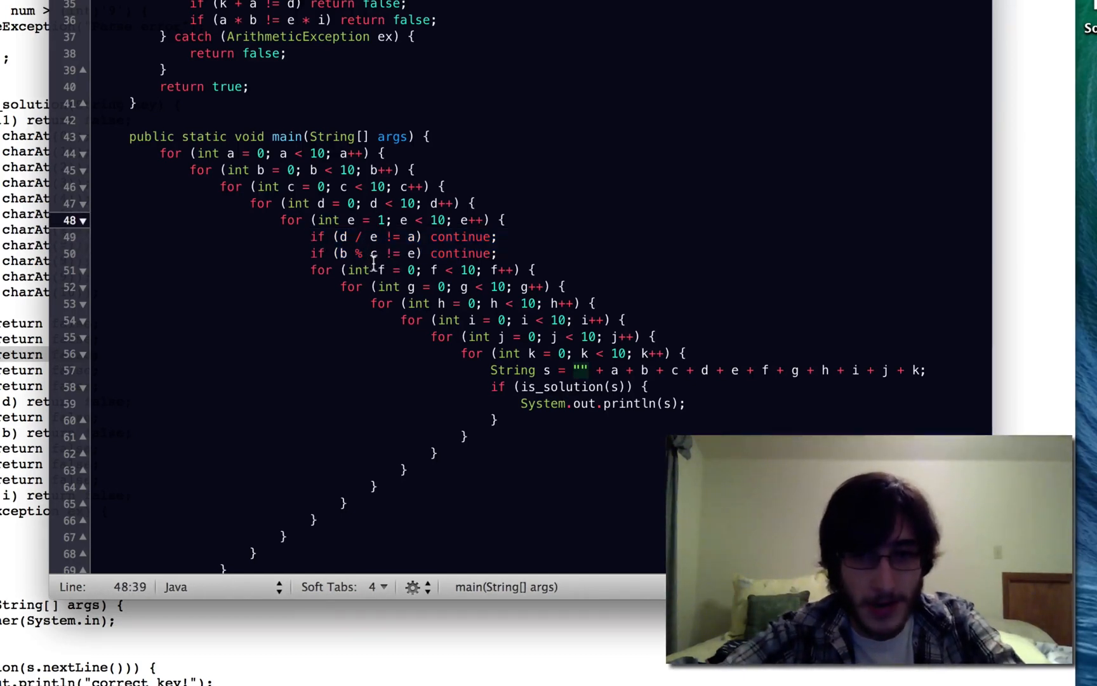
- Make the c loop start at 1 and move the caret to the g loop's opening line
{"action": "left_click", "coordinate": [316, 186]}
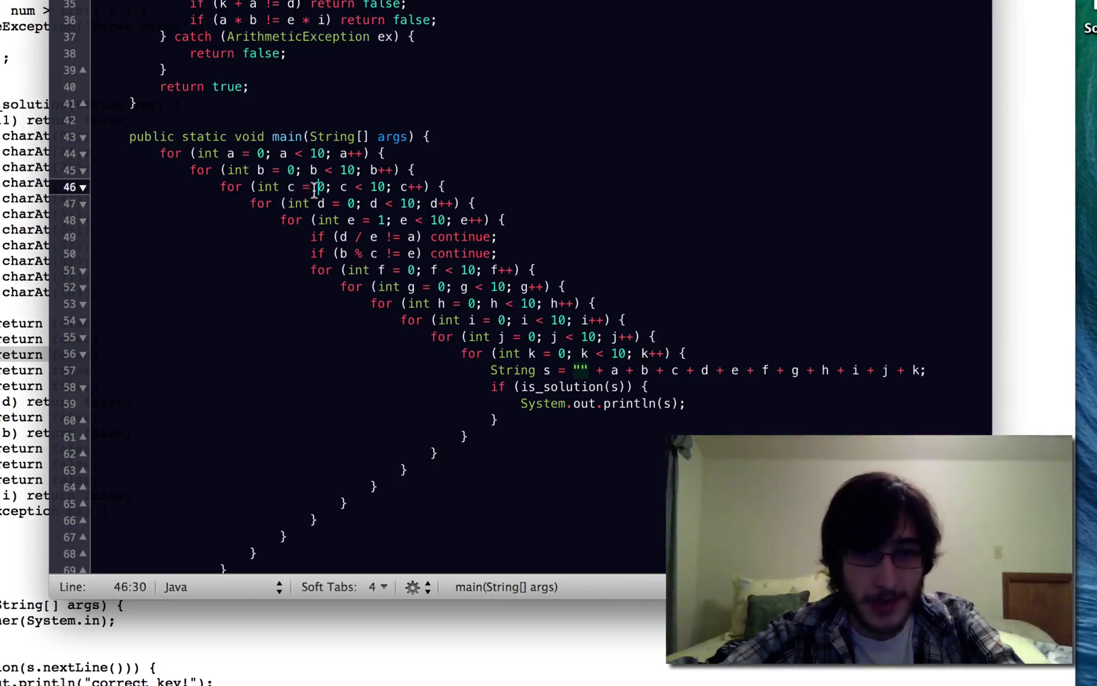
{"action": "type", "text": "1"}
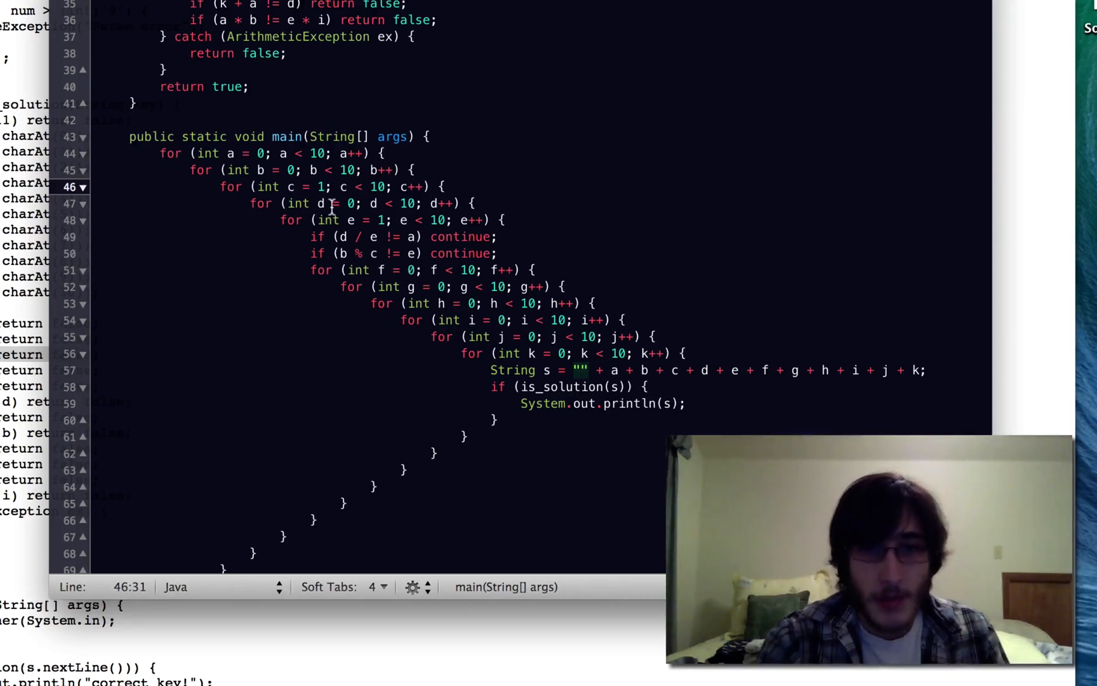
{"action": "left_click", "coordinate": [314, 236]}
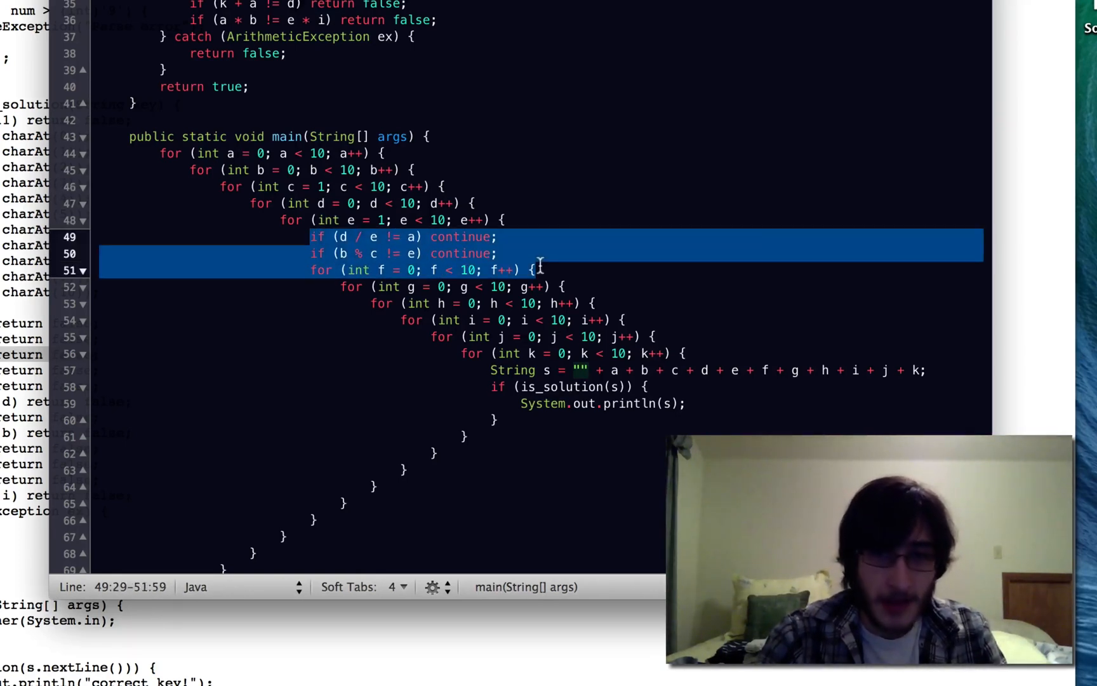
{"action": "left_click", "coordinate": [498, 254]}
{"action": "type", "text": "if (d "}
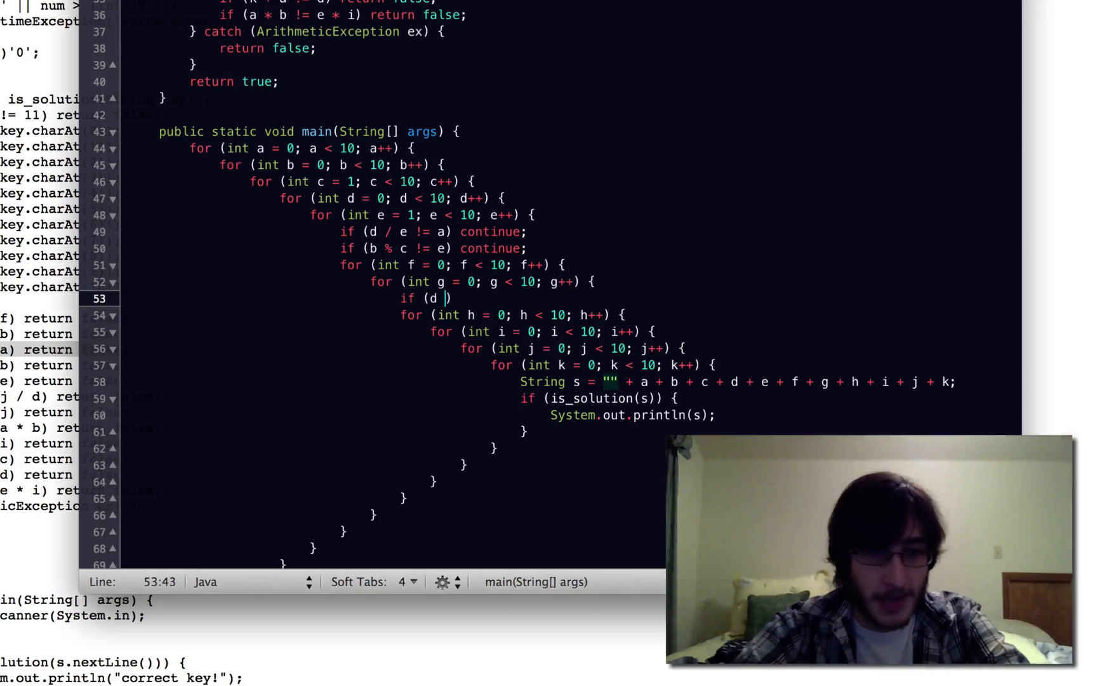
- Finish the g loop check 'if (d - g != c) continue;' and deselect the loops
{"action": "type", "text": "- g !="}
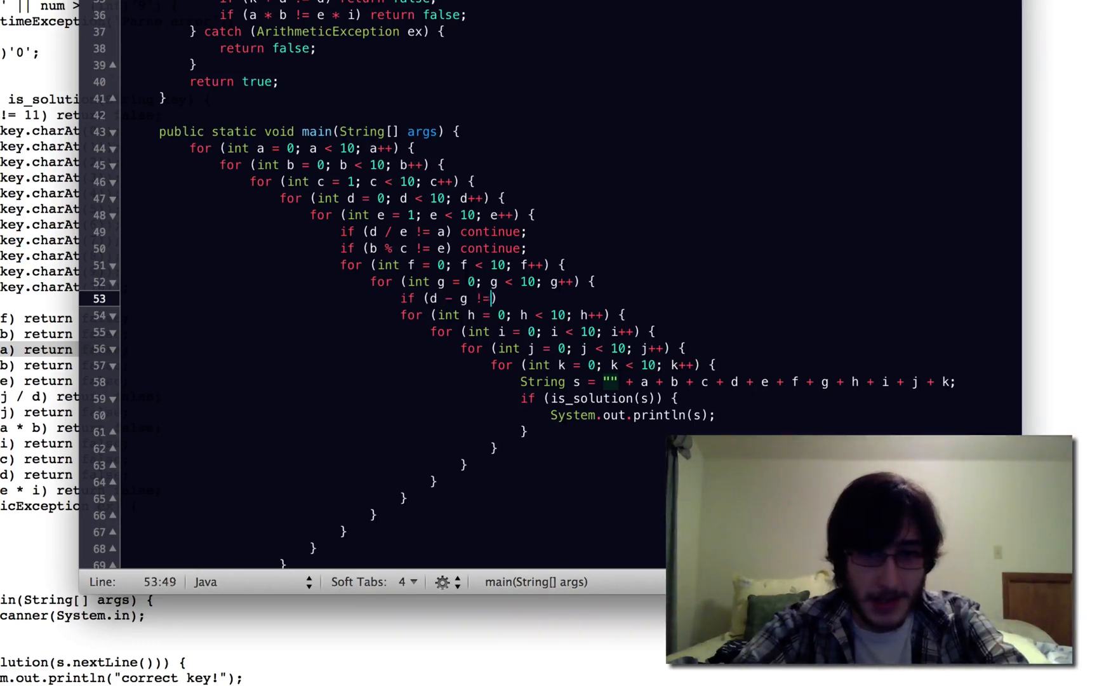
{"action": "type", "text": "c) continue;"}
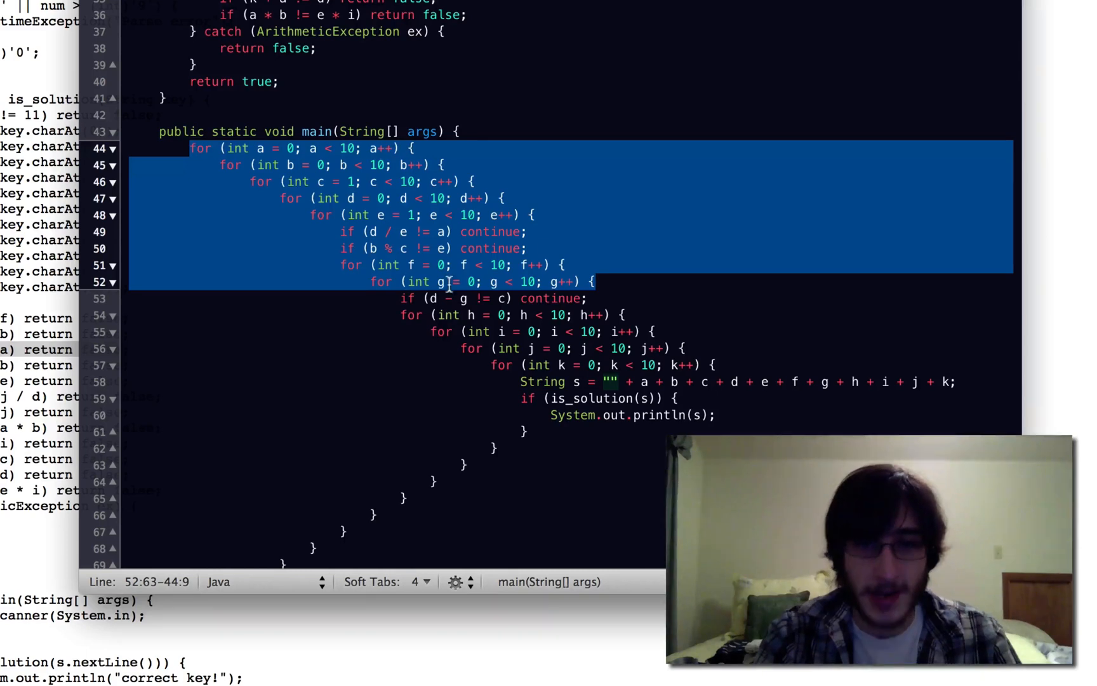
{"action": "left_click", "coordinate": [460, 297]}
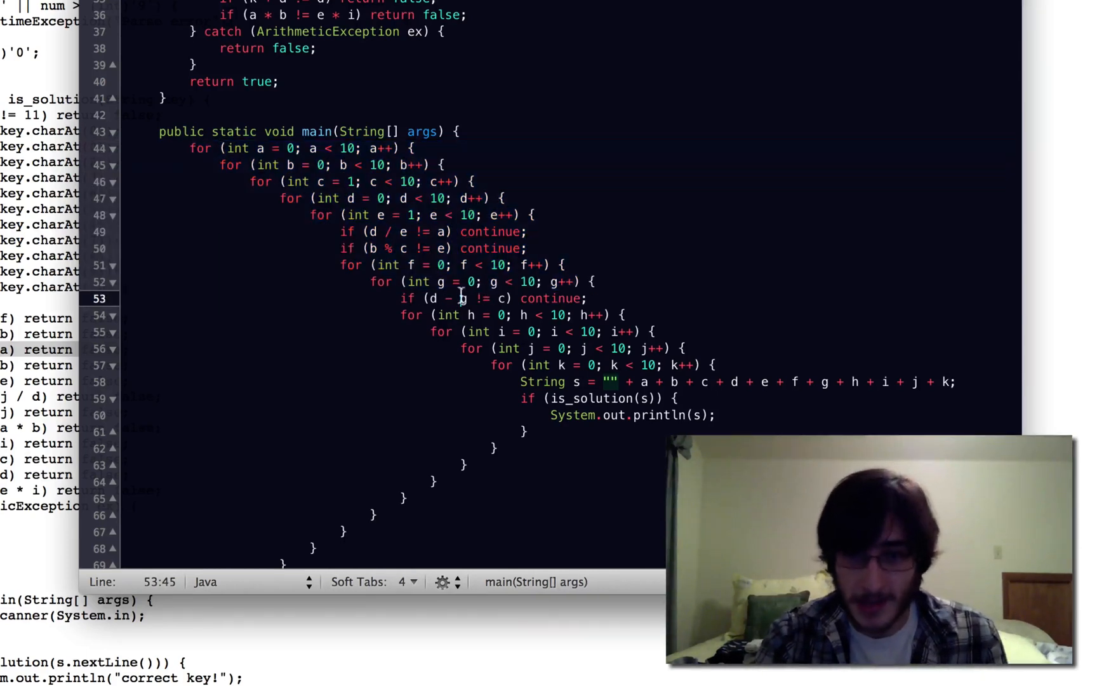
{"action": "mouse_move", "coordinate": [528, 297]}
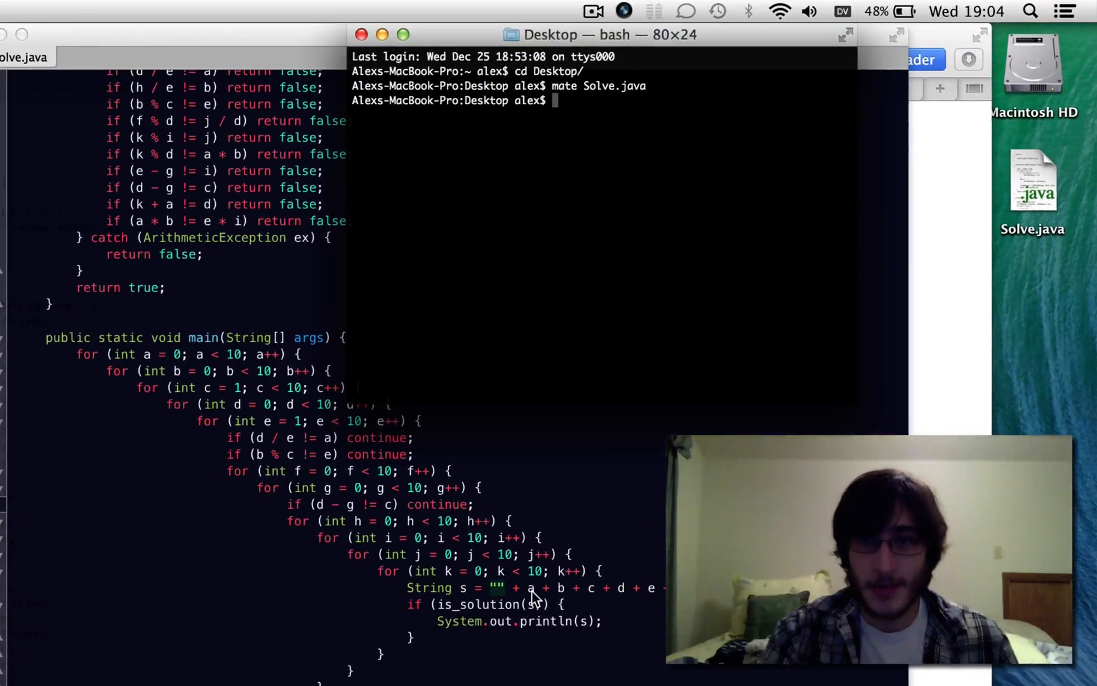
{"action": "type", "text": "javac Solve.java"}
{"action": "type", "text": "java Solve"}
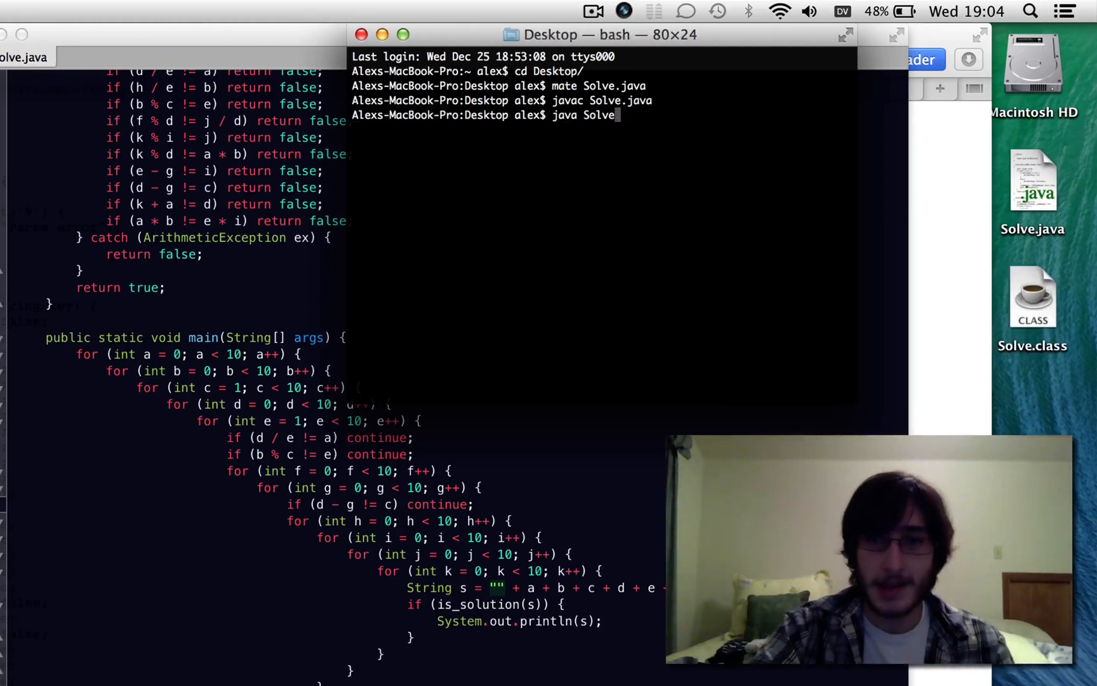
{"action": "key", "text": "Return"}
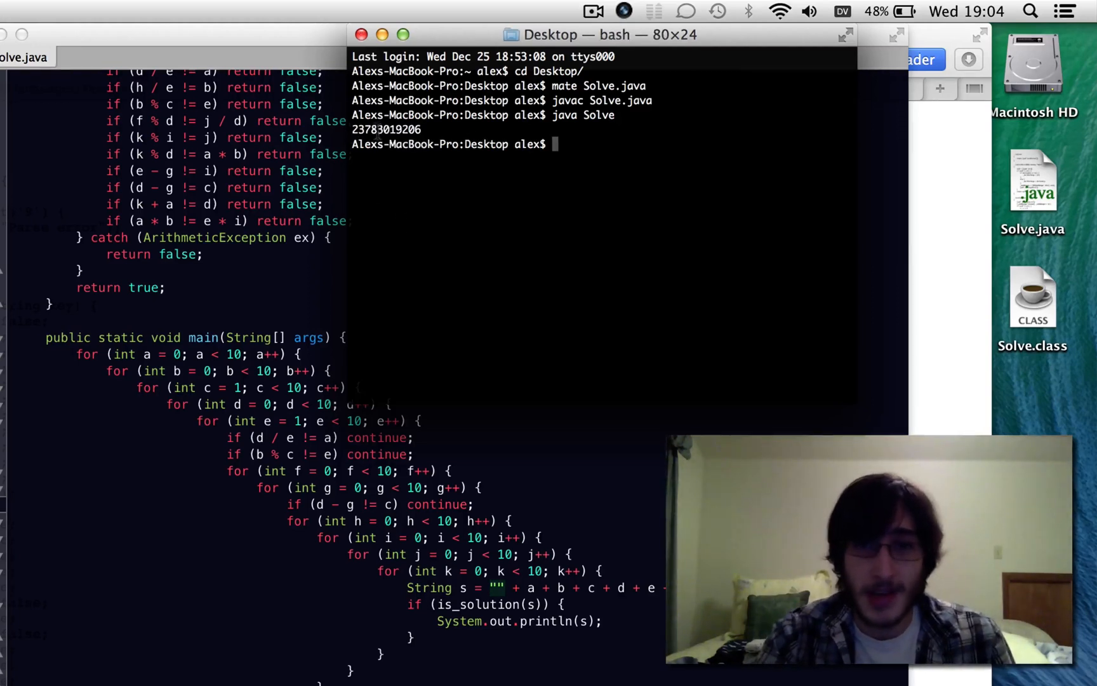
{"action": "mouse_move", "coordinate": [604, 651]}
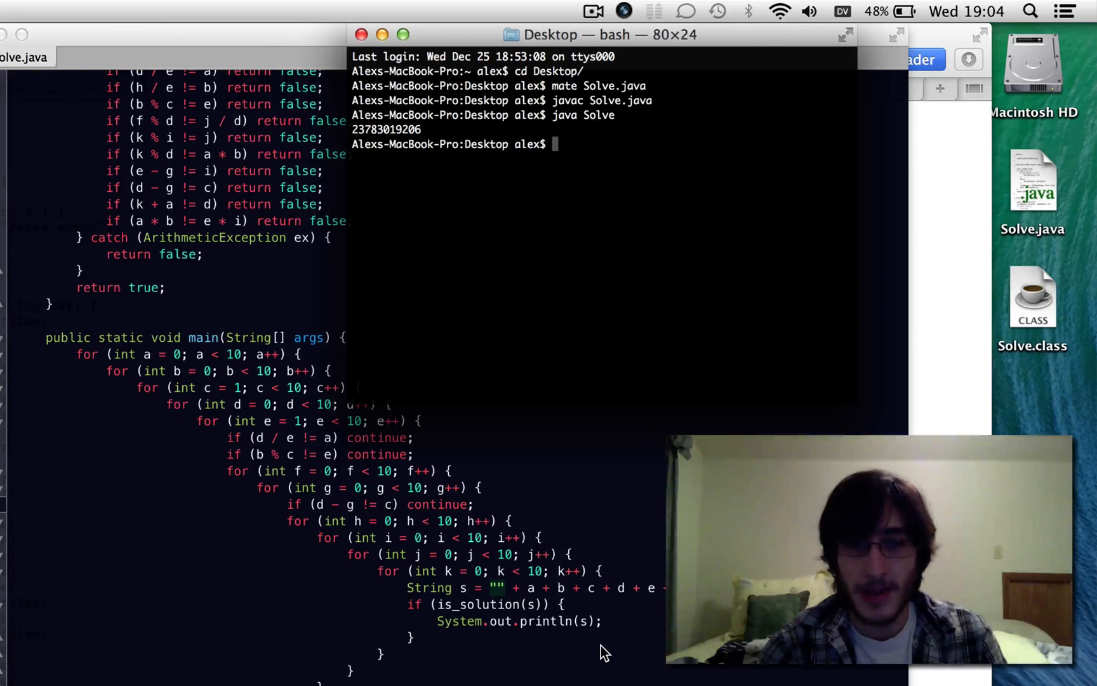
{"action": "mouse_move", "coordinate": [221, 309]}
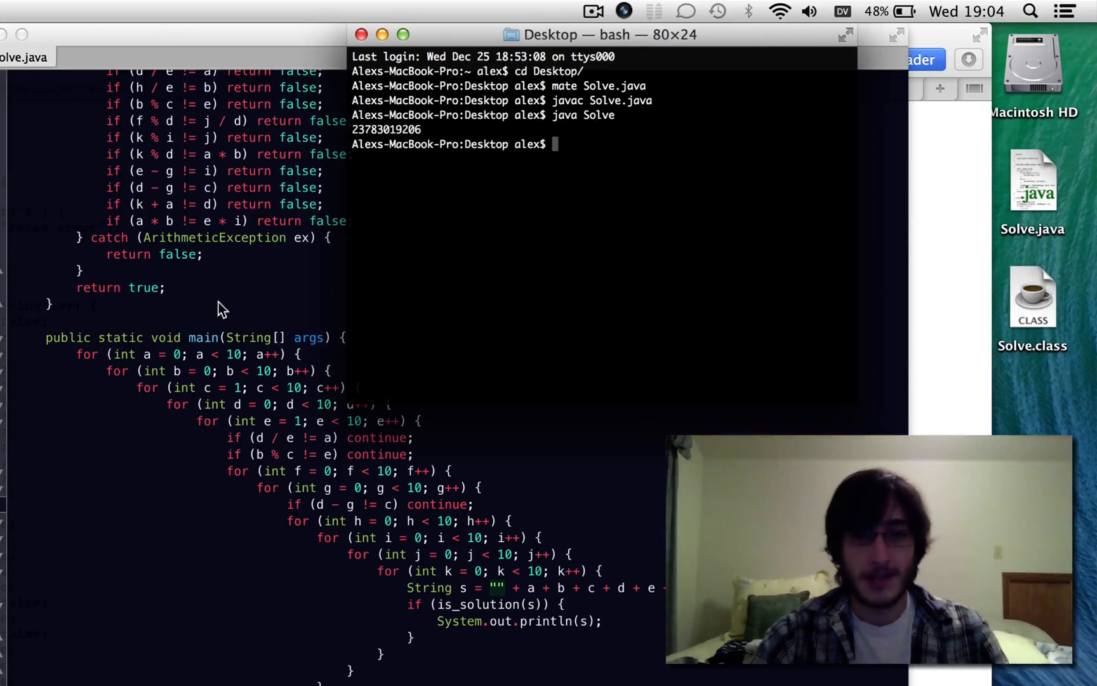
{"action": "mouse_move", "coordinate": [206, 410]}
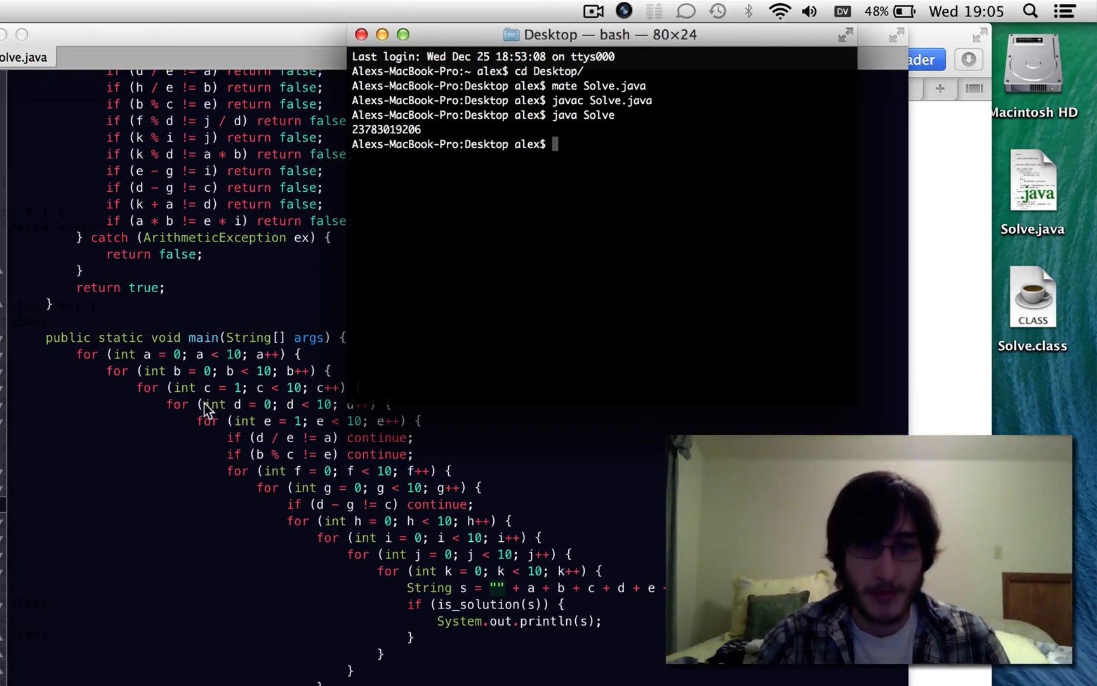
{"action": "mouse_move", "coordinate": [292, 560]}
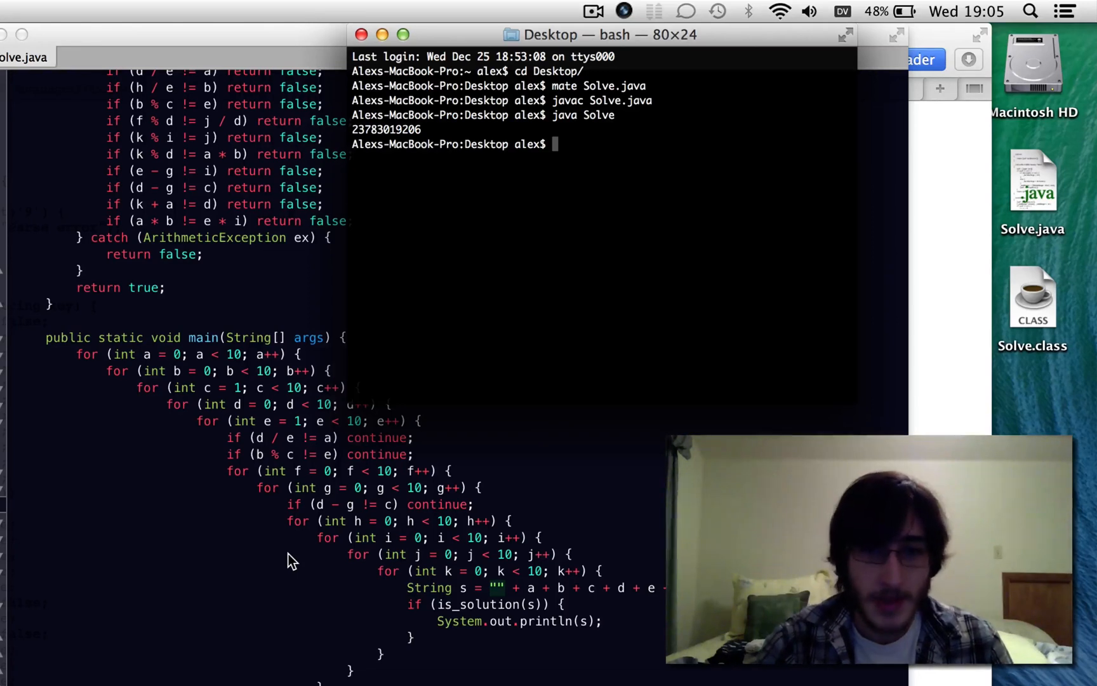